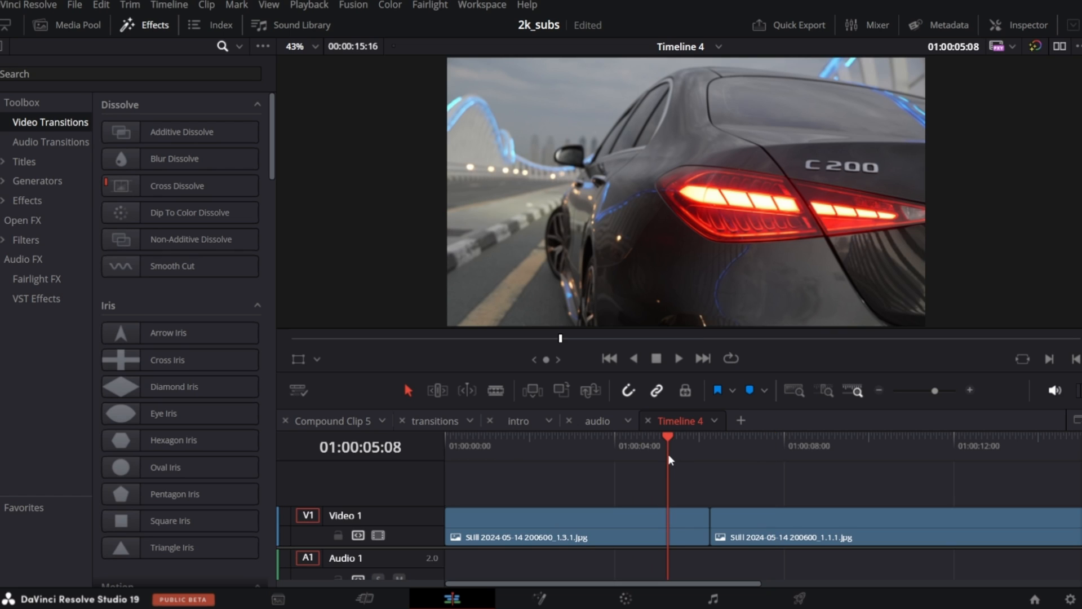
{"action": "mouse_move", "coordinate": [457, 450]}
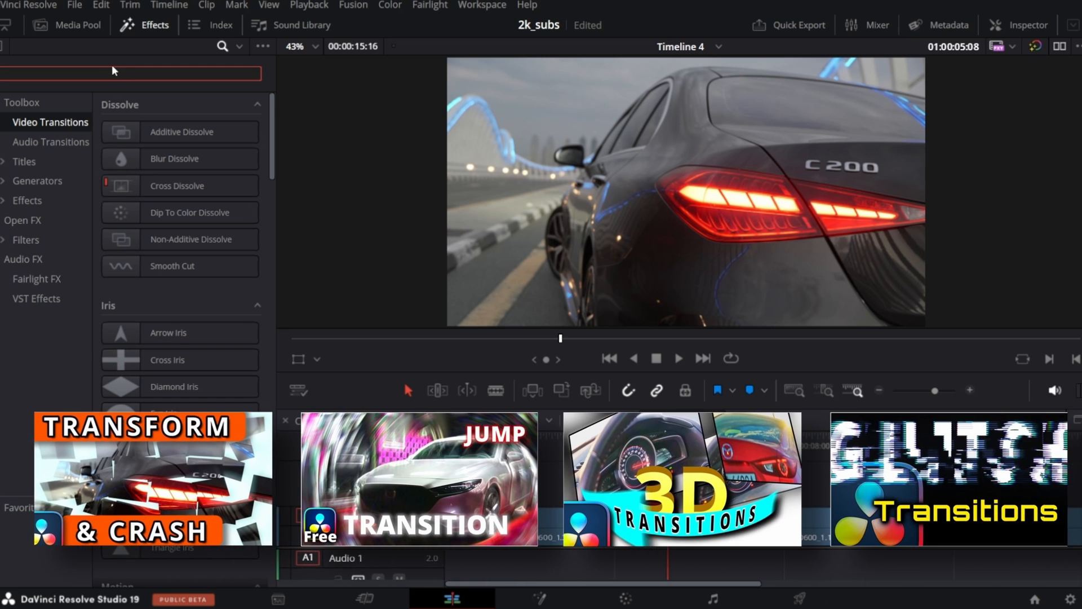
Find the 3D_Cube_Transition by searching '3d' in Video Transitions and place it on the cut
{"action": "type", "text": "3d"}
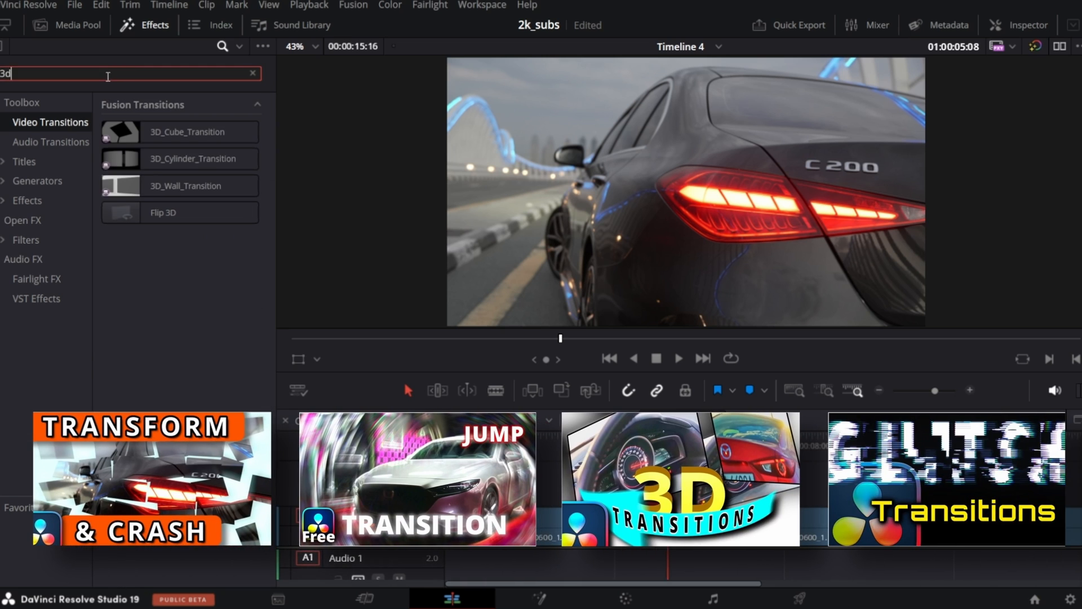
{"action": "left_click", "coordinate": [179, 132]}
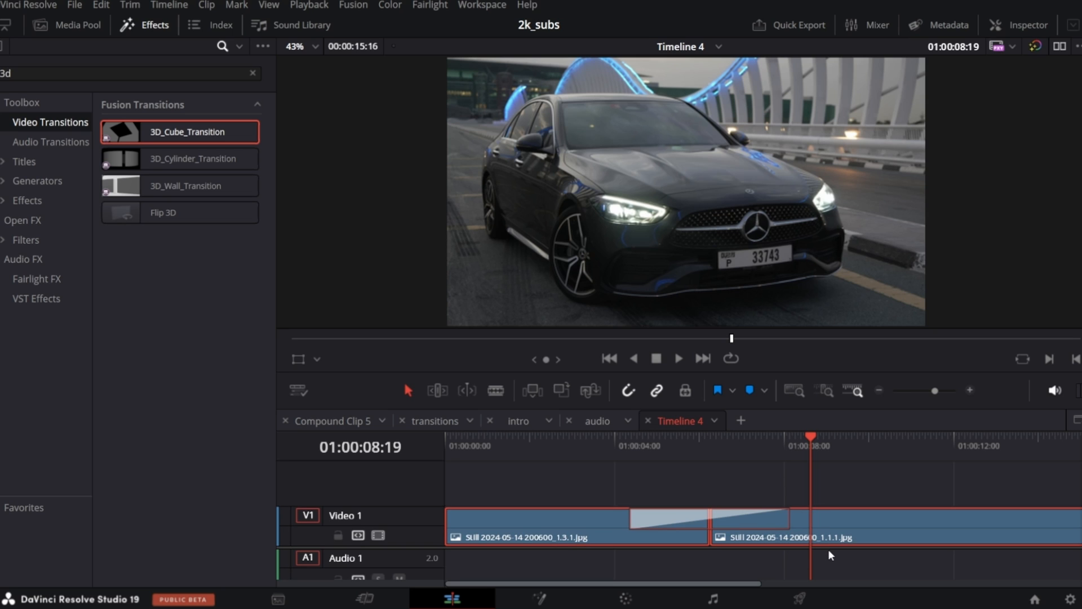
Create Compound Clip 3 from the two photos and their cube transition
{"action": "right_click", "coordinate": [819, 516]}
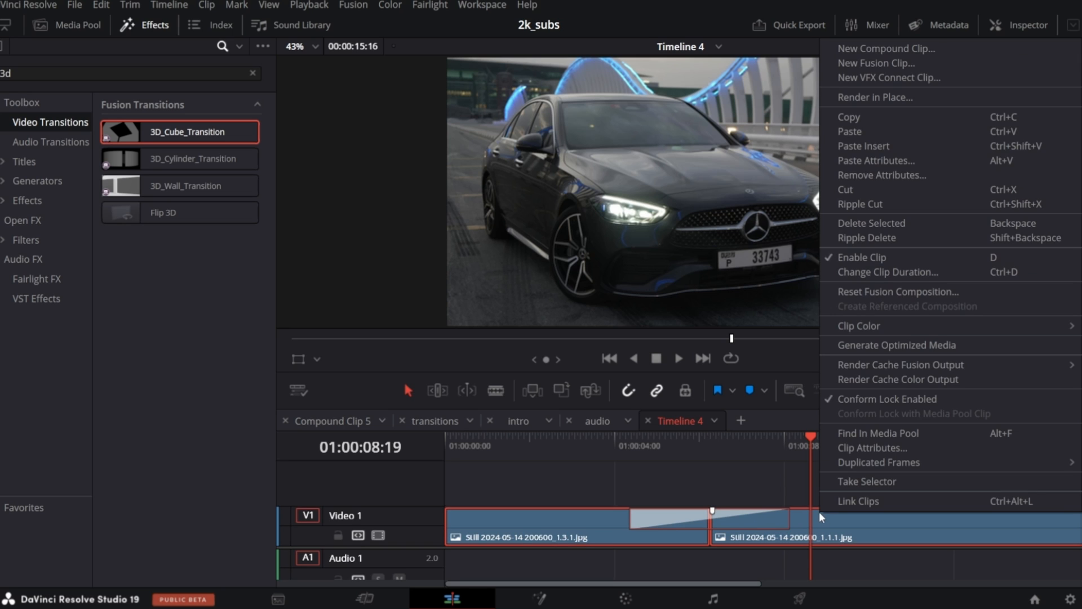
{"action": "mouse_move", "coordinate": [886, 48]}
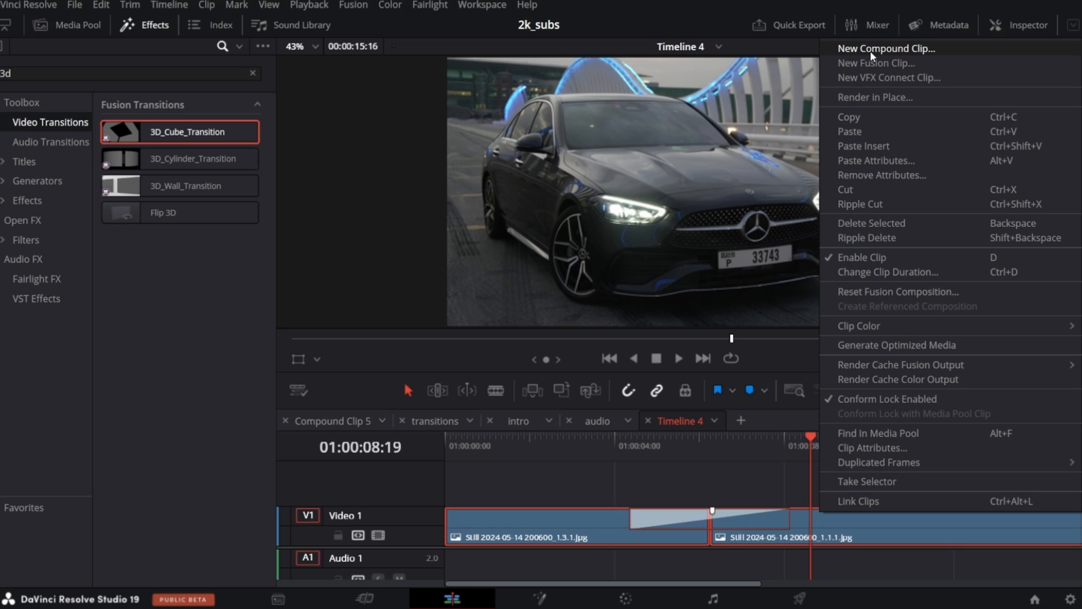
{"action": "left_click", "coordinate": [887, 47]}
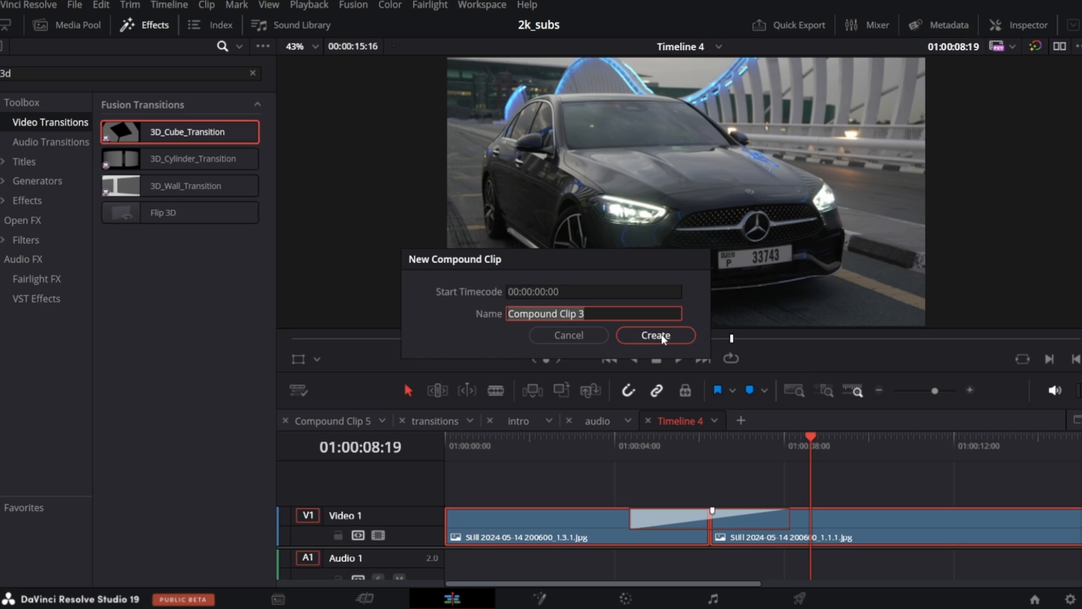
{"action": "left_click", "coordinate": [655, 336]}
{"action": "type", "text": "cra"}
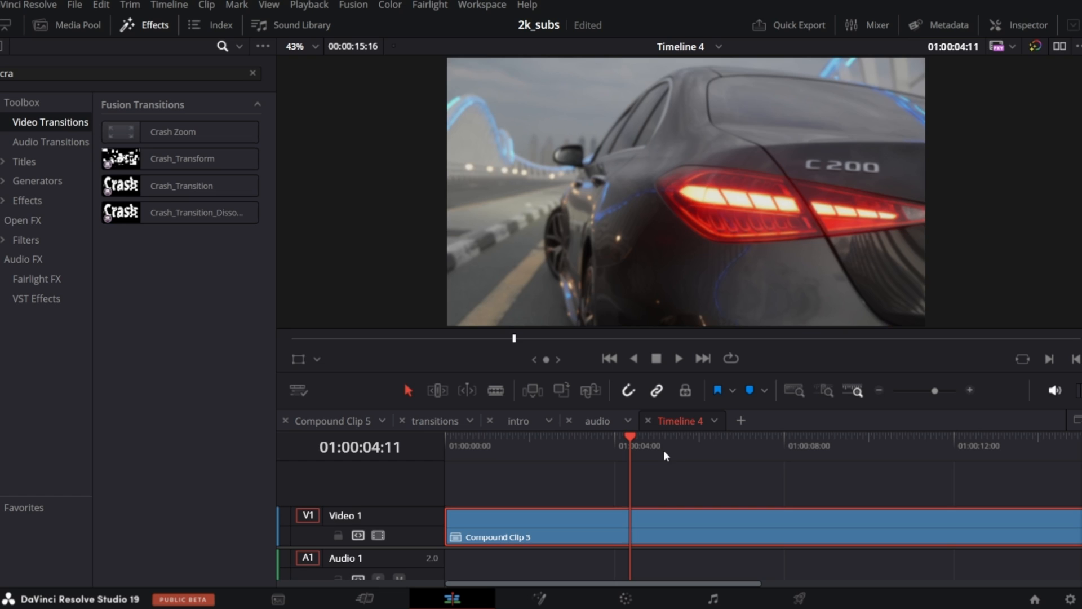
Split Compound Clip 3 at the playhead with Ctrl+B, ready for the Crash_Transition
{"action": "key", "text": "ctrl+b"}
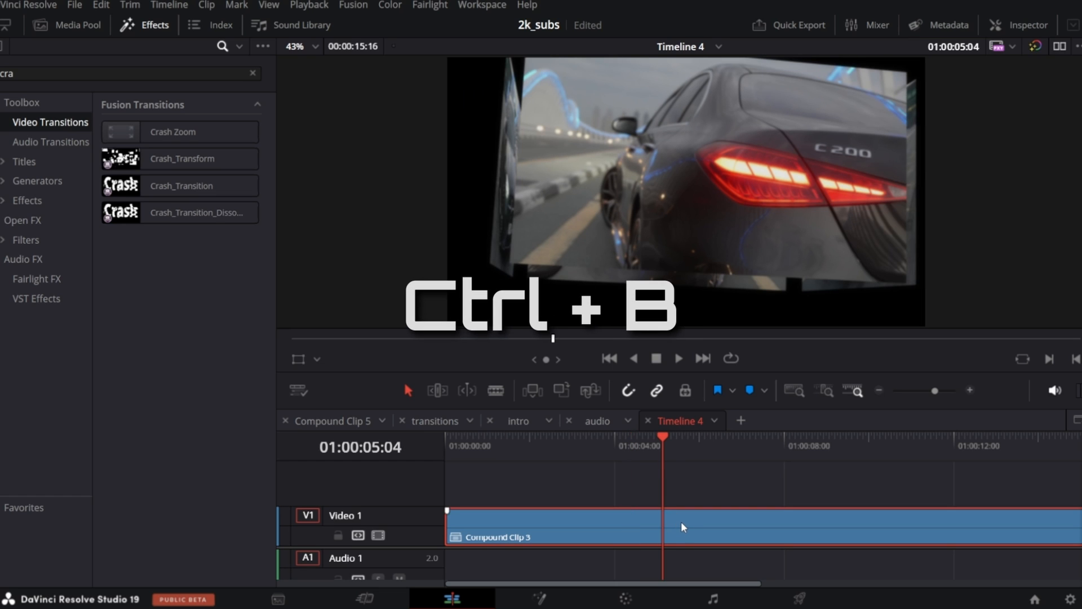
{"action": "key", "text": "ctrl+b"}
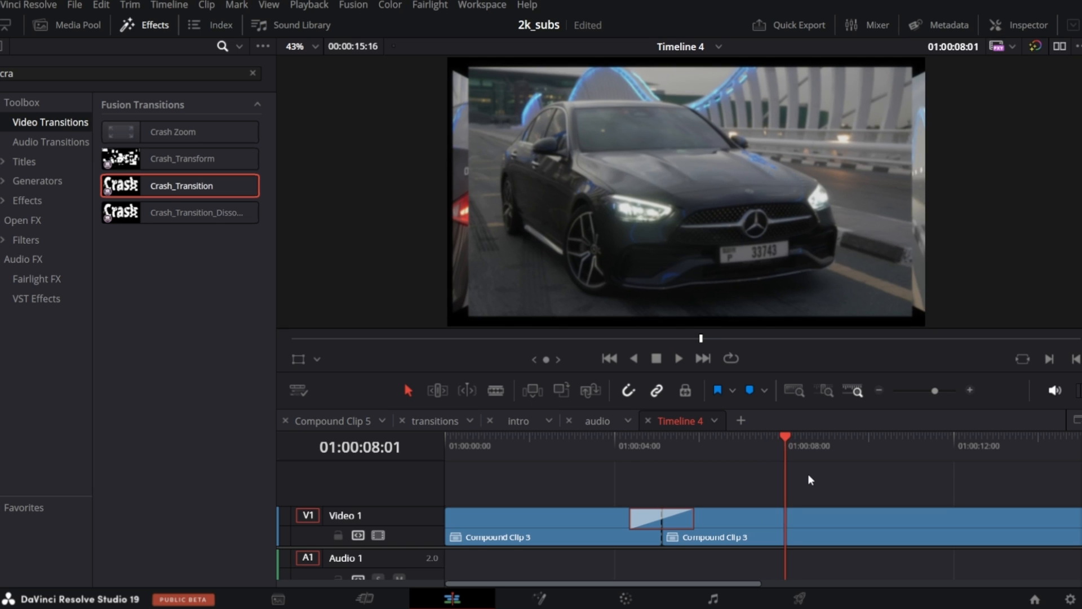
Create Compound Clip 4 from the crash-joined halves and split it near 8 seconds
{"action": "left_click", "coordinate": [677, 357]}
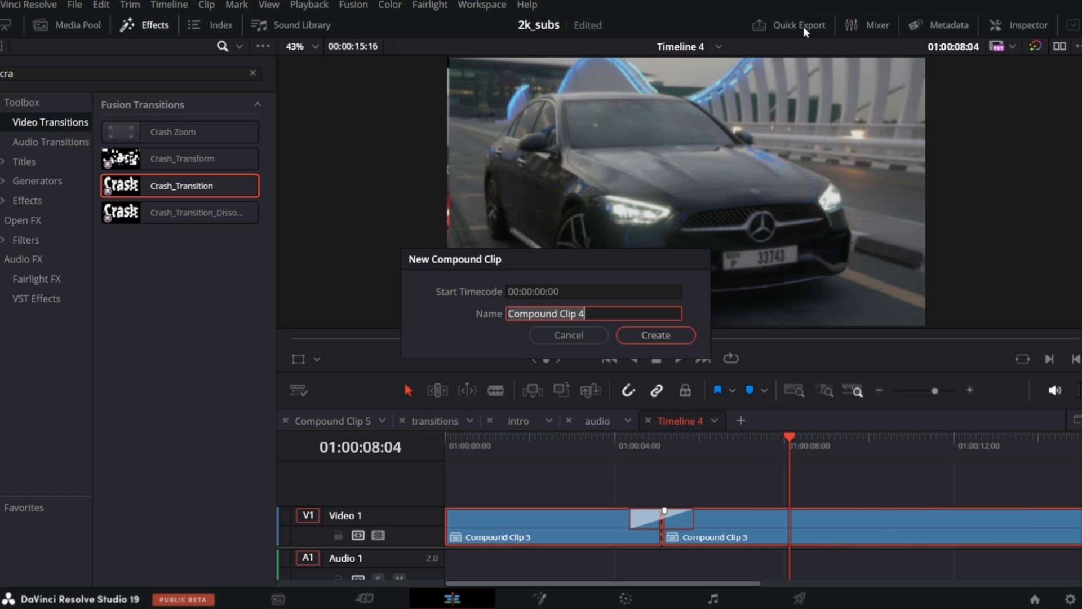
{"action": "left_click", "coordinate": [653, 335]}
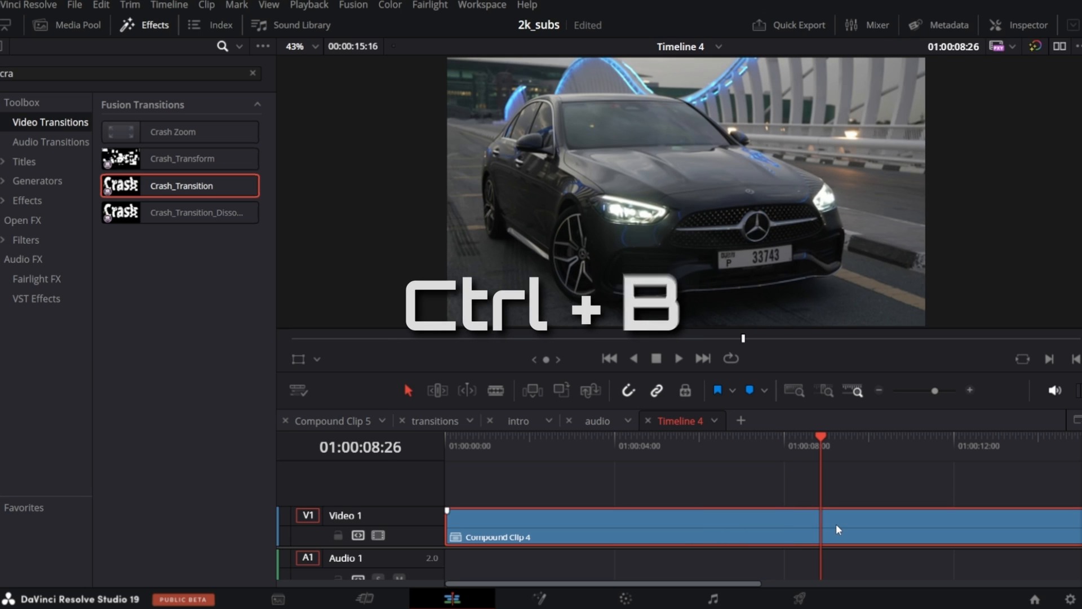
{"action": "key", "text": "ctrl+b"}
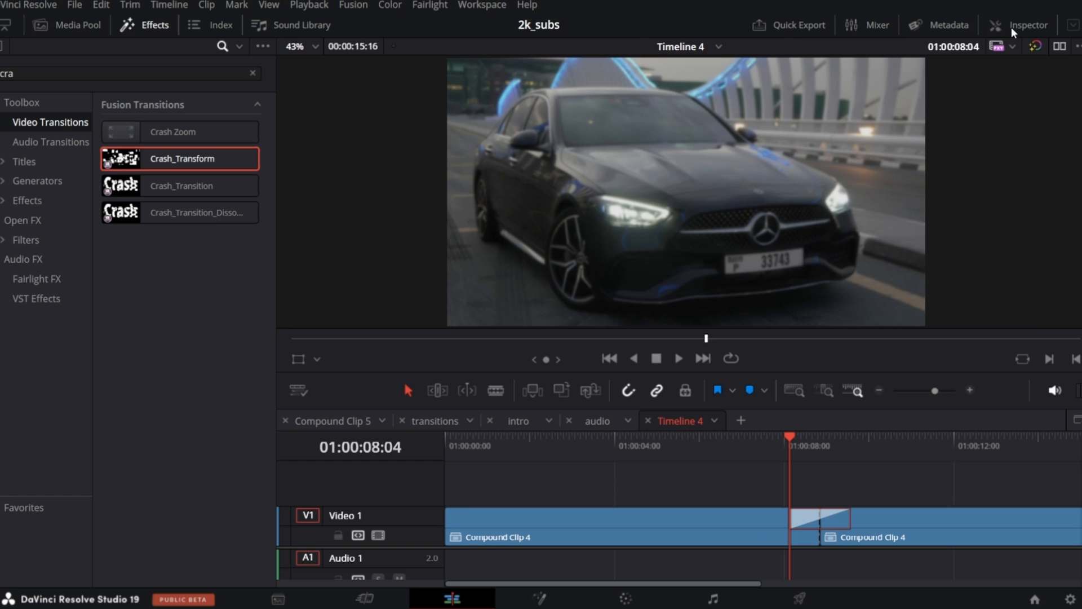
Set Crash_Transform's Translation Z to 0.5 in the Inspector and preview the result
{"action": "left_click", "coordinate": [1028, 25]}
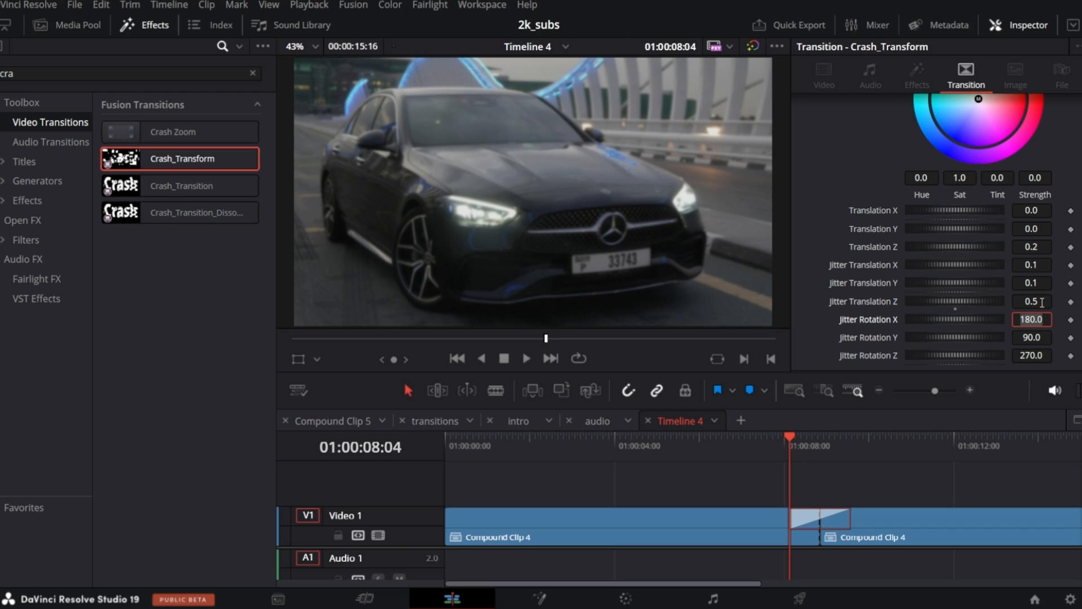
{"action": "left_click", "coordinate": [1031, 247]}
{"action": "type", "text": "0.5"}
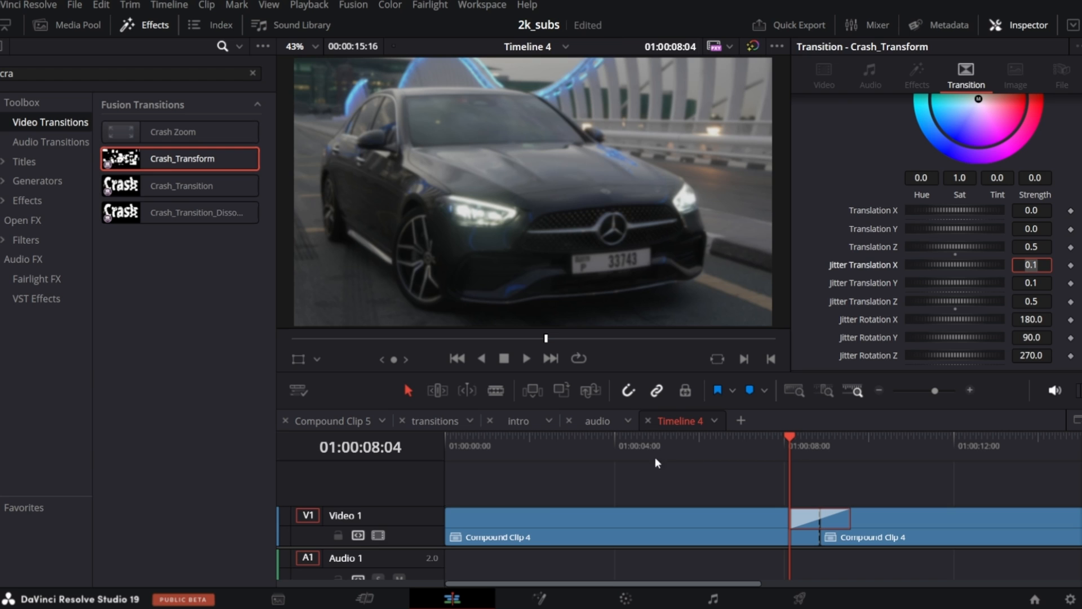
{"action": "left_click", "coordinate": [598, 445]}
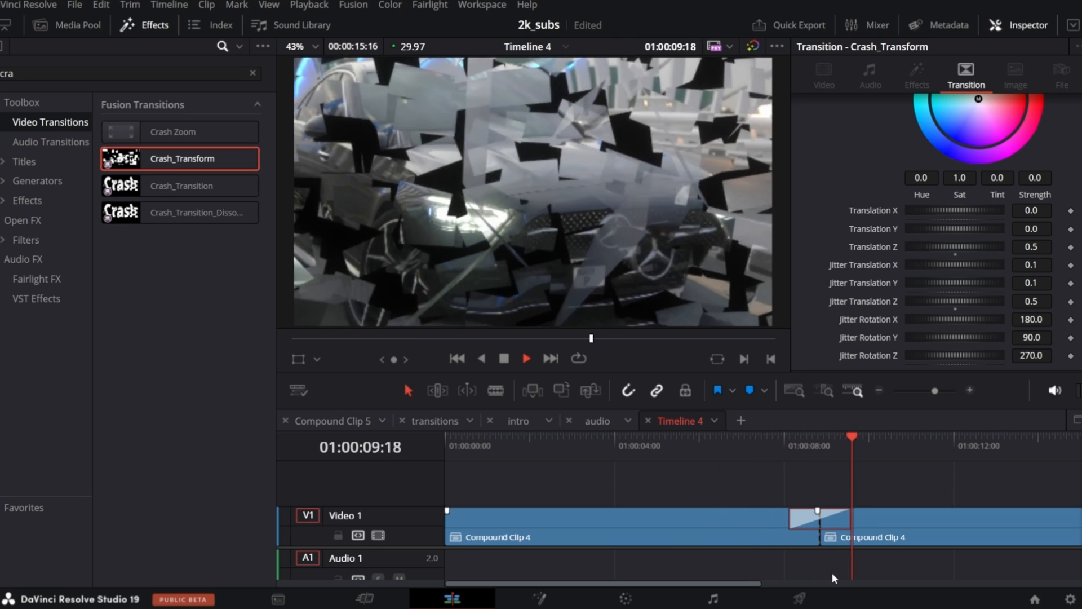
Create Compound Clip 5 from both halves and move to around the 4-second point for the cut
{"action": "left_click", "coordinate": [628, 536]}
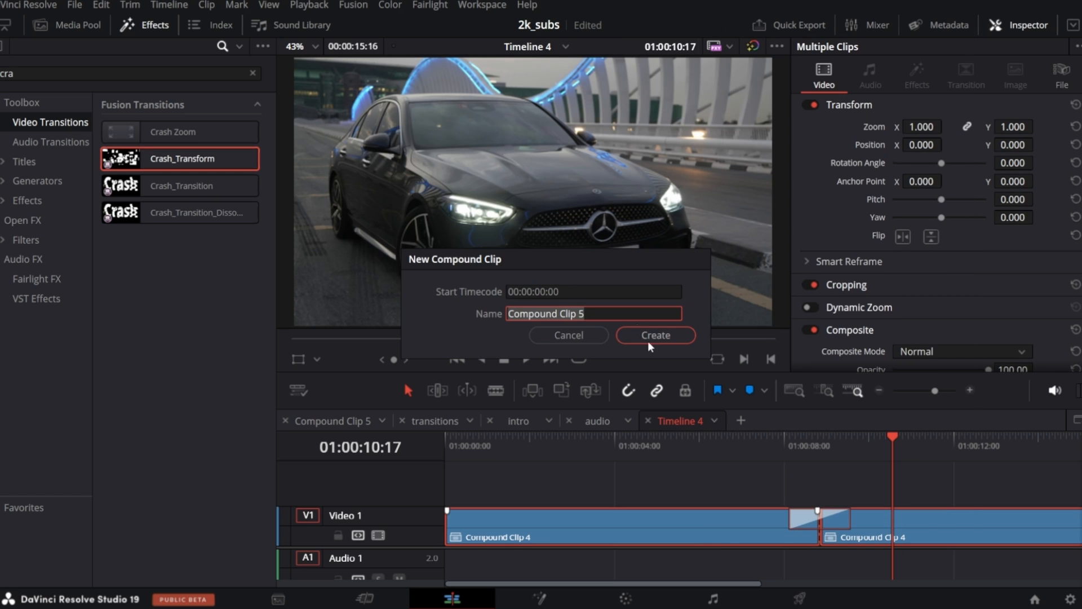
{"action": "left_click", "coordinate": [653, 335]}
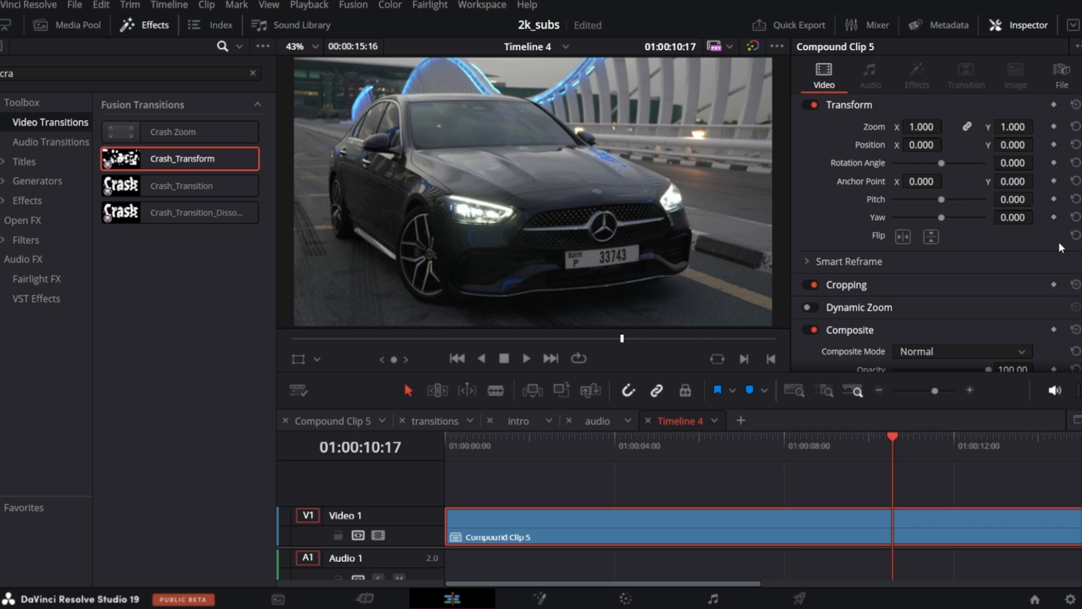
{"action": "left_click", "coordinate": [625, 445]}
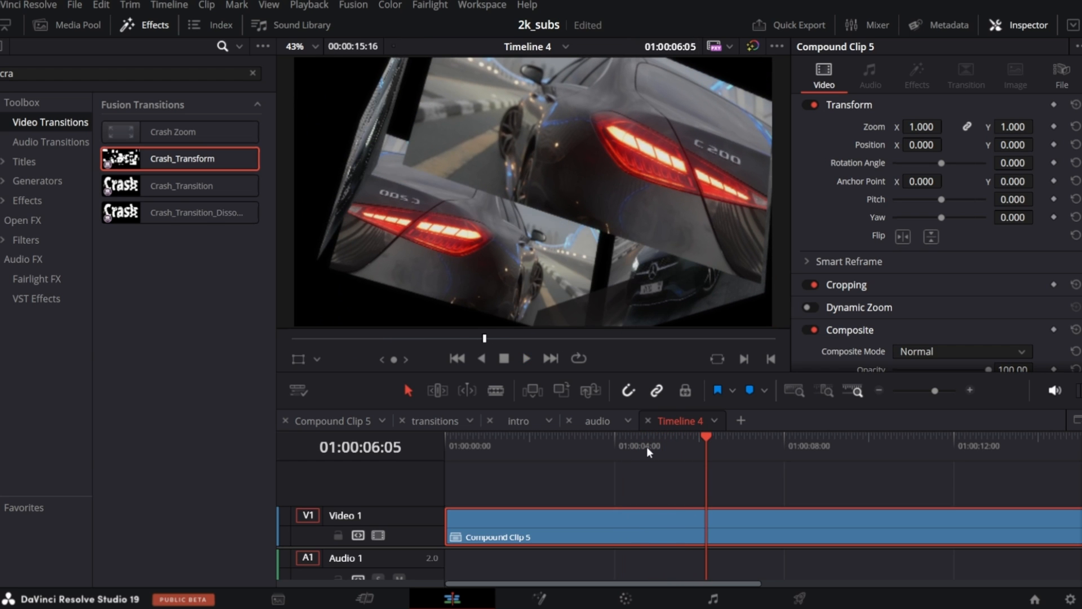
{"action": "left_click", "coordinate": [644, 456]}
{"action": "type", "text": "jump"}
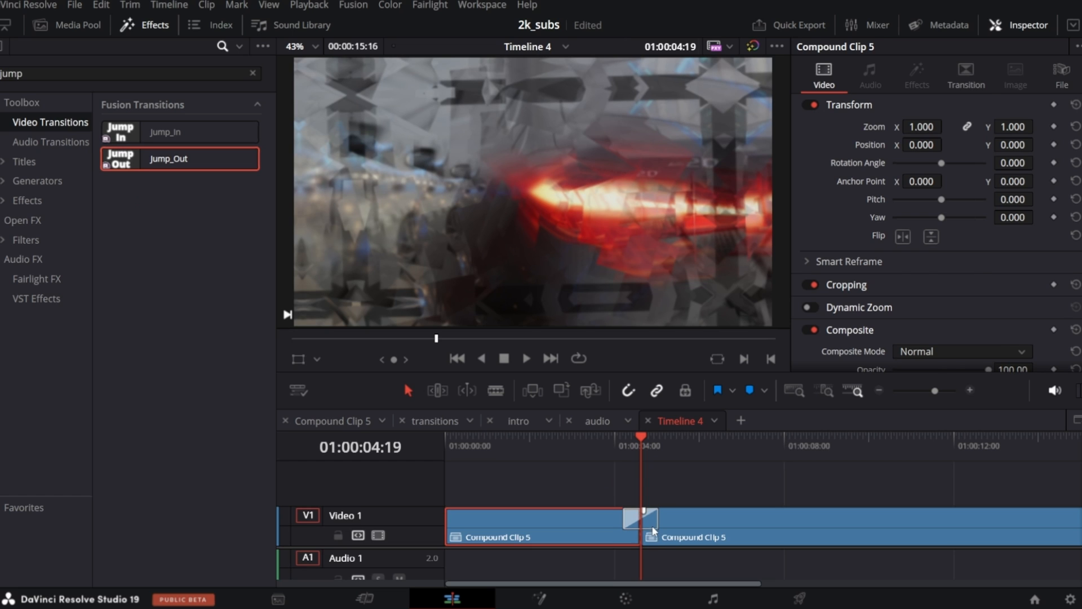
Move the playhead just past the Jump_Out transition to view the cube frame in the viewer
{"action": "left_click", "coordinate": [639, 518]}
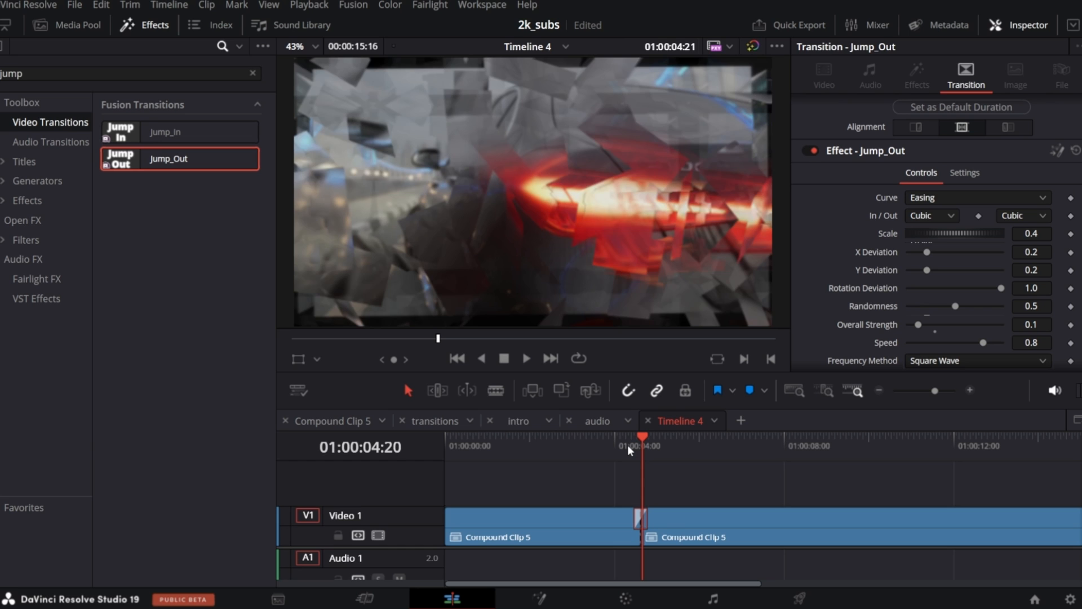
{"action": "left_click", "coordinate": [527, 357]}
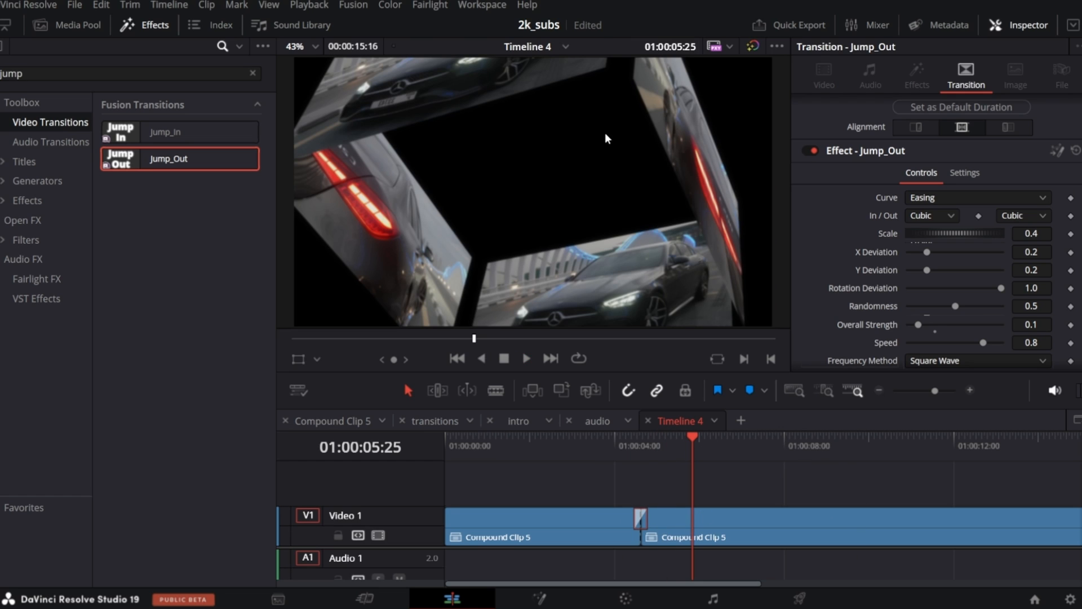
{"action": "mouse_move", "coordinate": [469, 178]}
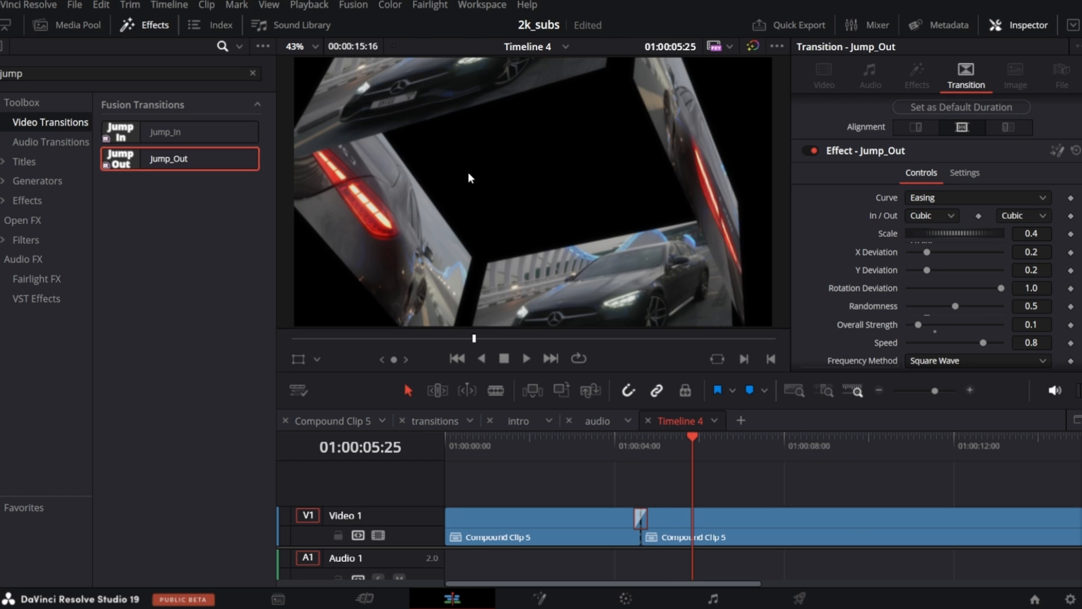
{"action": "mouse_move", "coordinate": [484, 219]}
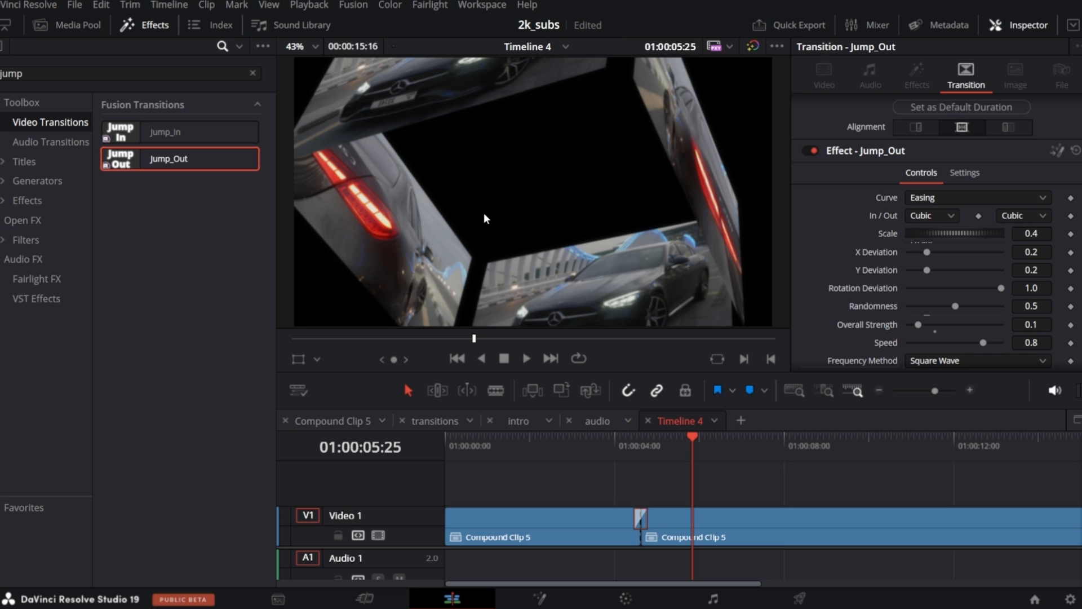
From the Media Pool, open Compound Clip 3 in its own timeline
{"action": "left_click", "coordinate": [66, 25]}
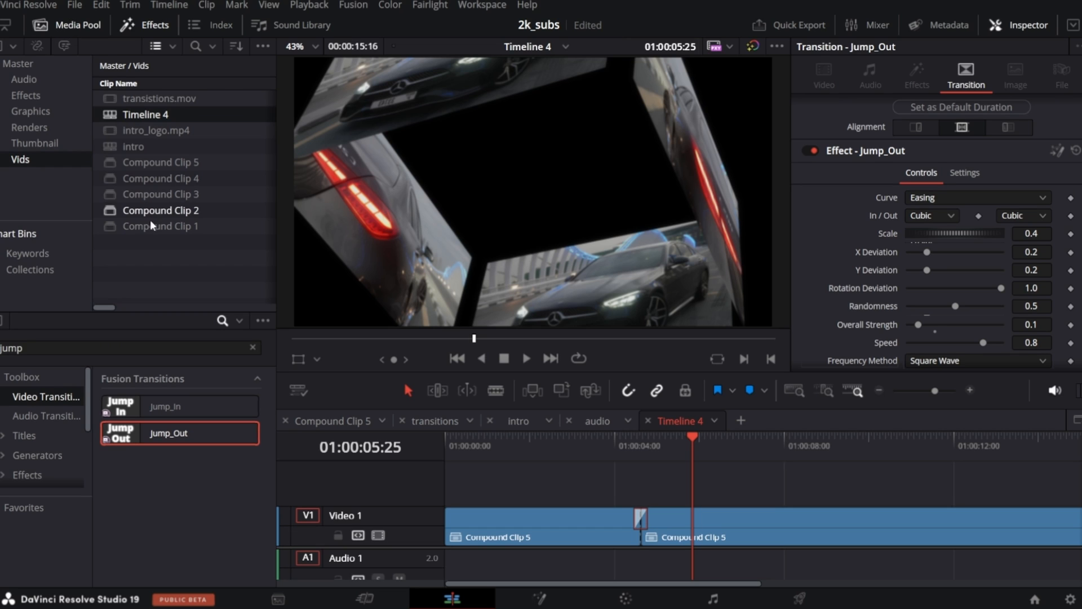
{"action": "mouse_move", "coordinate": [175, 178]}
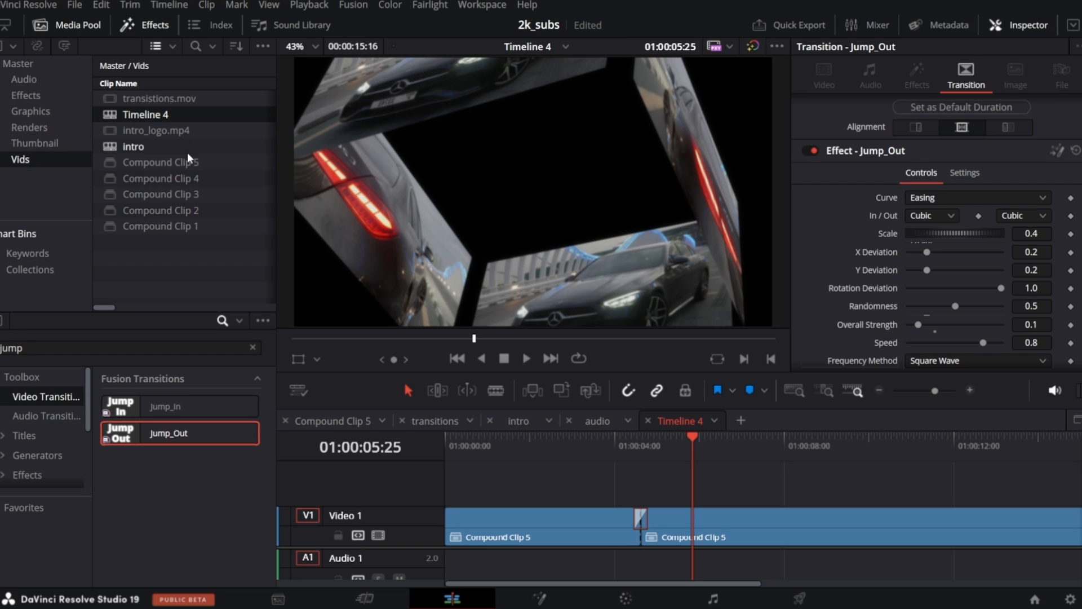
{"action": "left_click", "coordinate": [165, 194]}
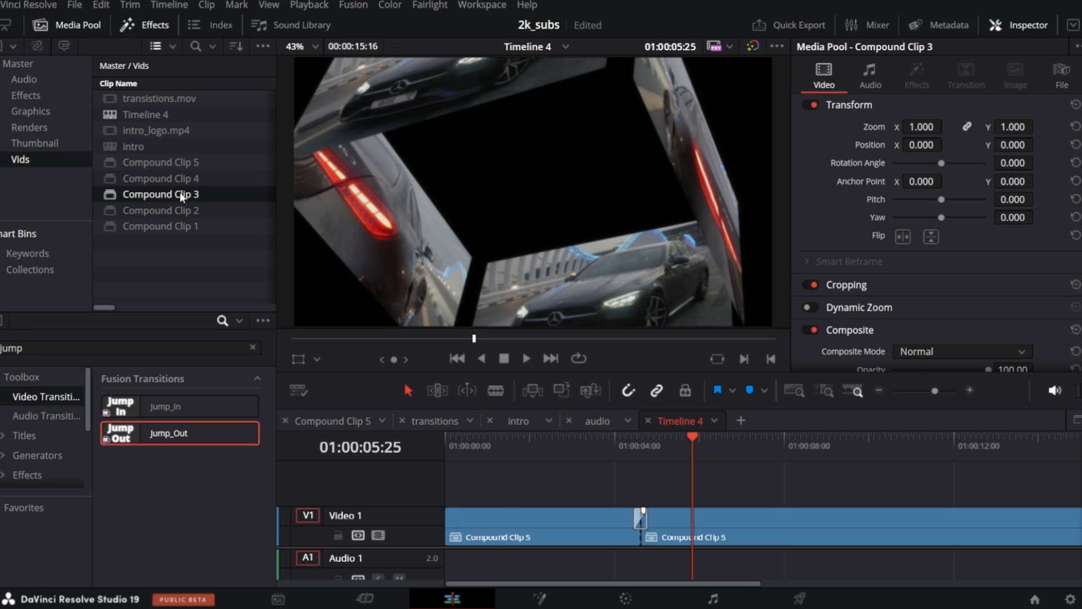
{"action": "right_click", "coordinate": [161, 193]}
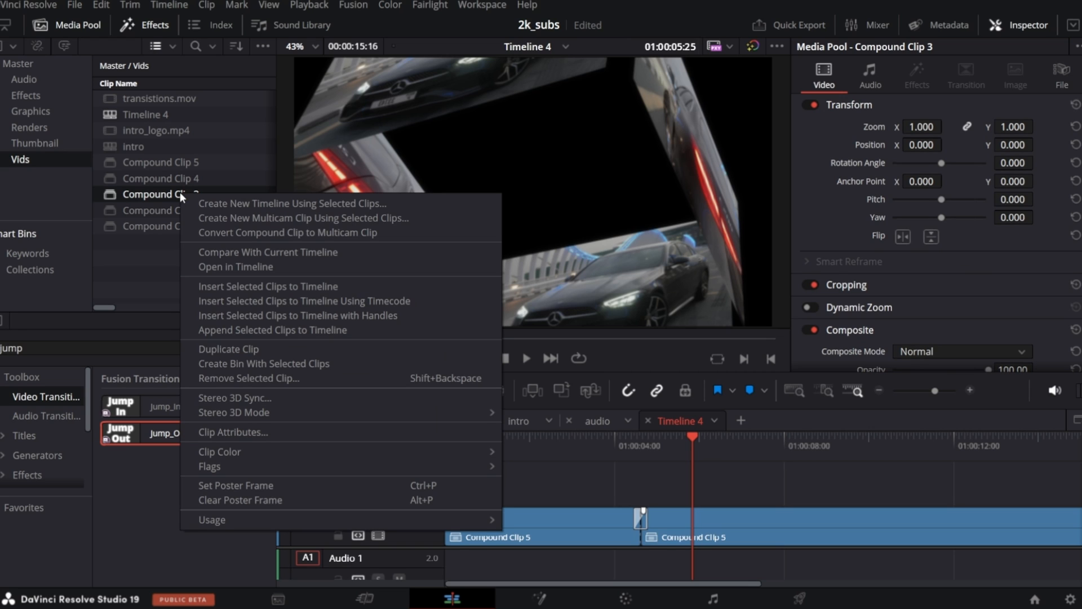
{"action": "mouse_move", "coordinate": [270, 270]}
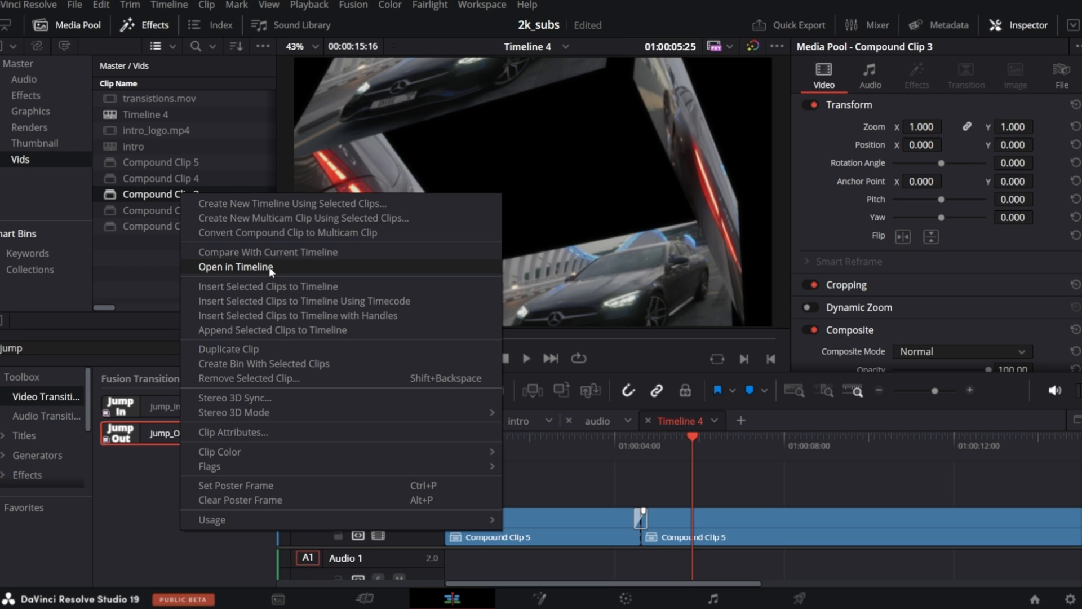
{"action": "left_click", "coordinate": [235, 267]}
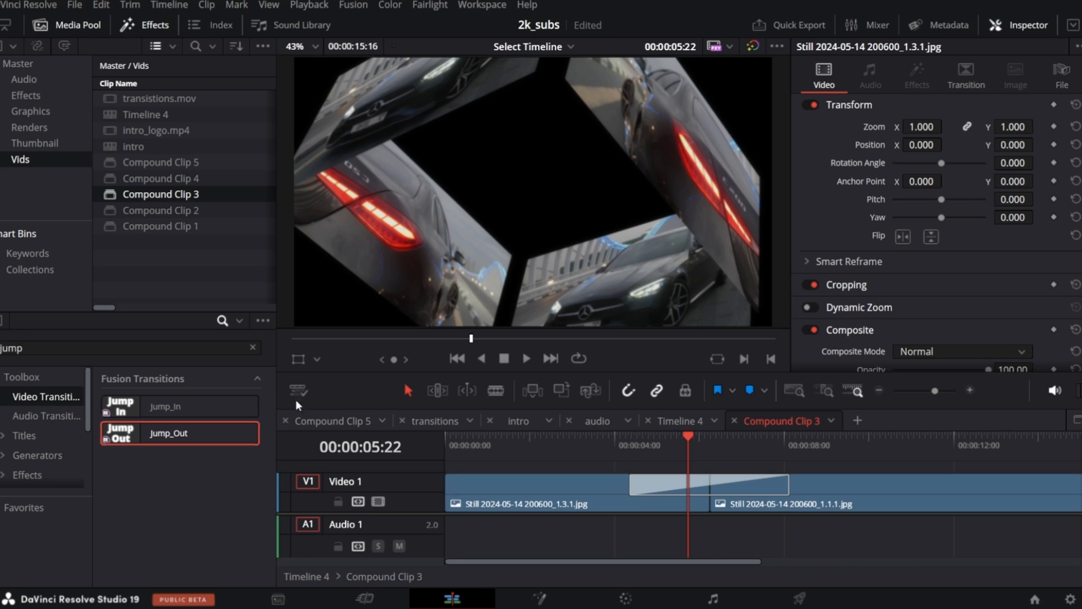
Set the 3D cube transition's Scale to about 0.695 and reveal its X and Y rotation settings
{"action": "left_click", "coordinate": [298, 391]}
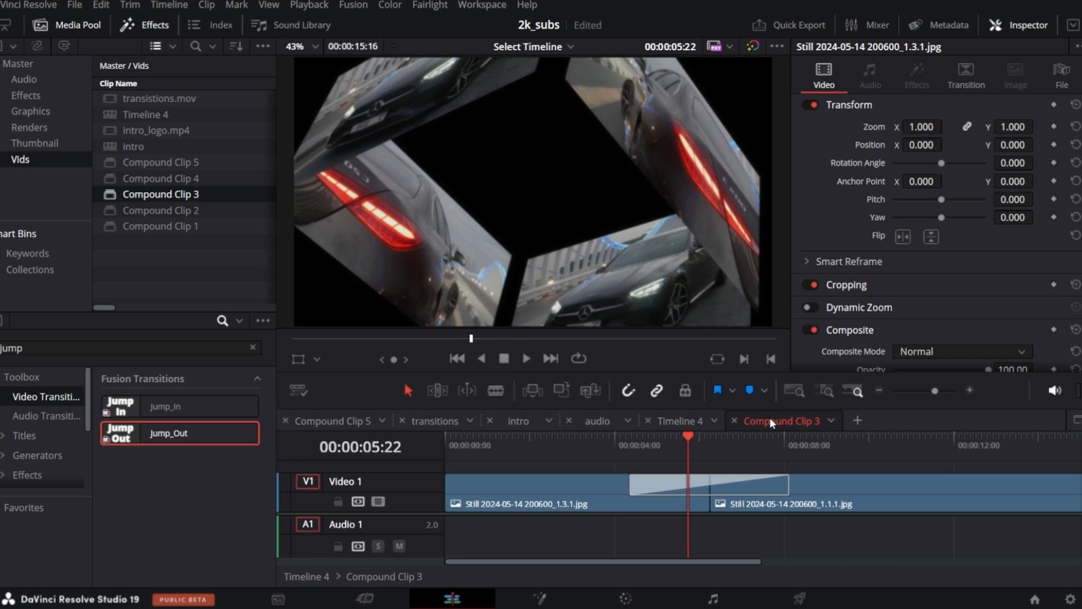
{"action": "left_click", "coordinate": [709, 485]}
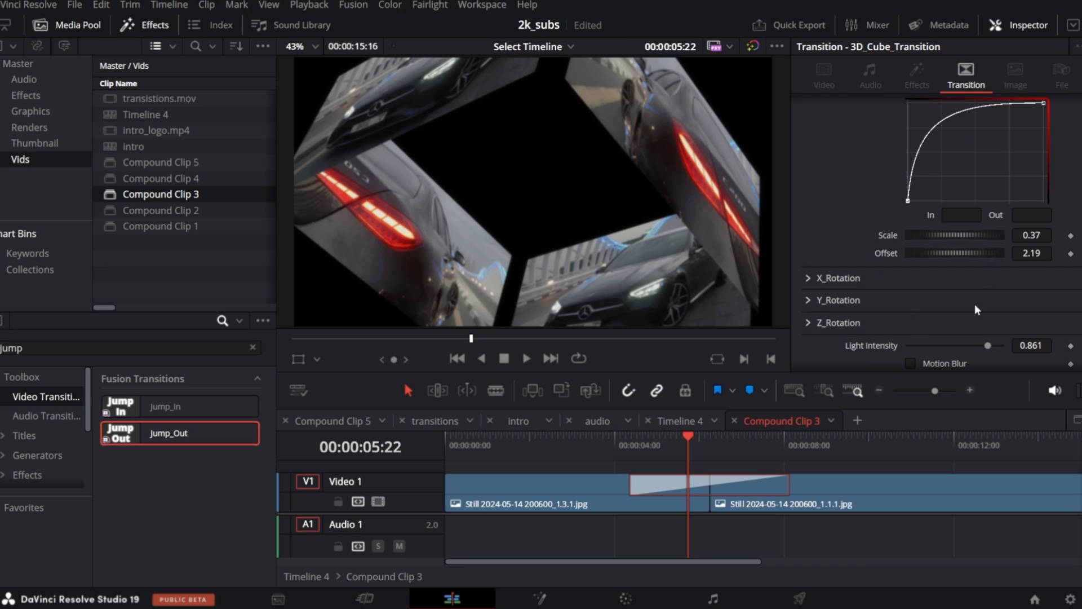
{"action": "left_click_drag", "start_coordinate": [946, 234], "coordinate": [959, 234]}
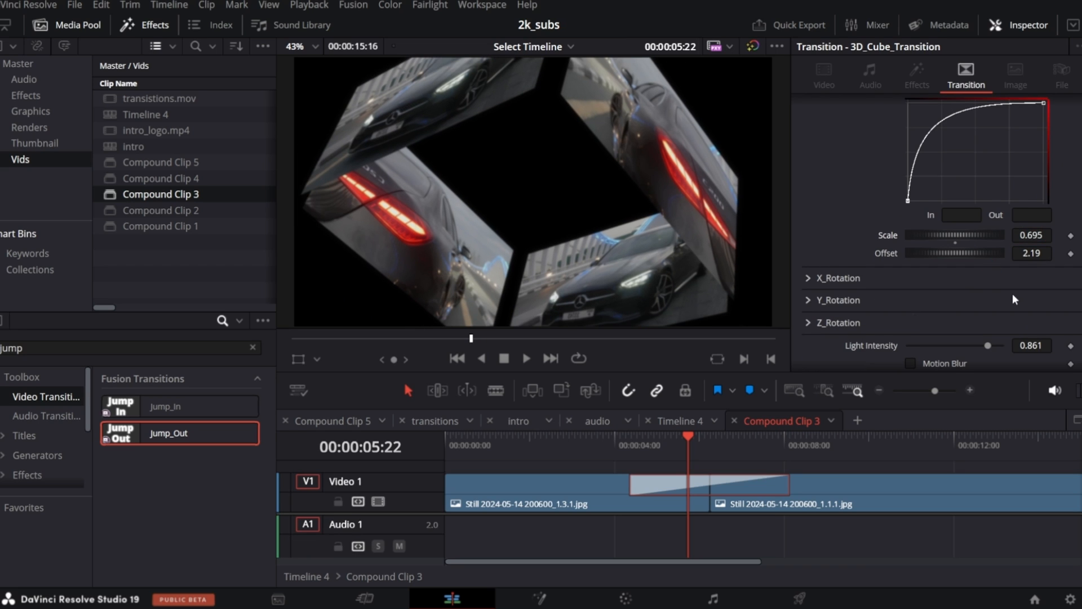
{"action": "left_click", "coordinate": [807, 277]}
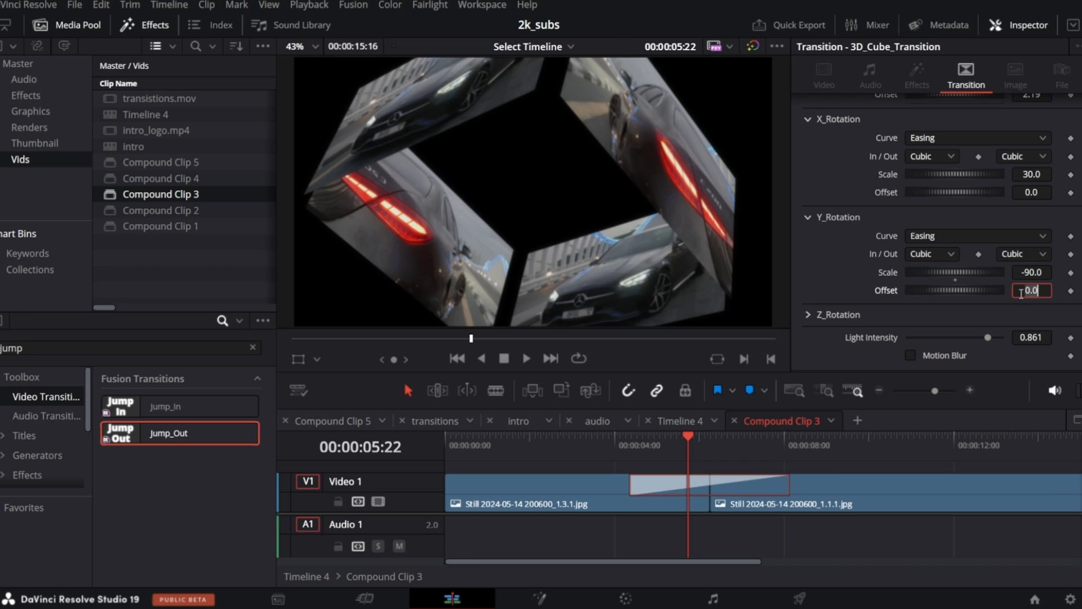
{"action": "left_click", "coordinate": [618, 437]}
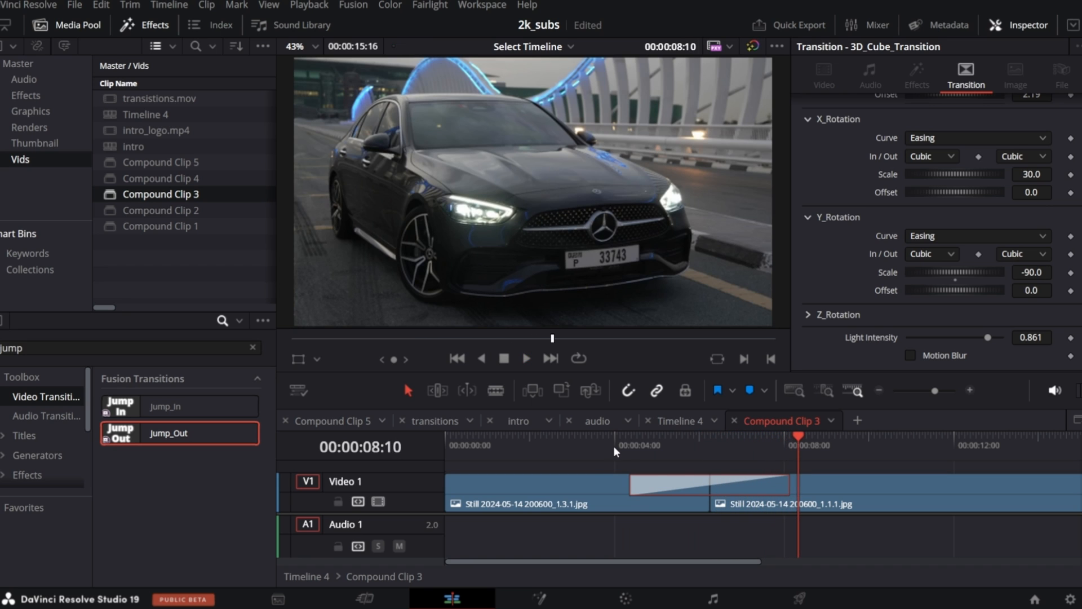
{"action": "mouse_move", "coordinate": [735, 429]}
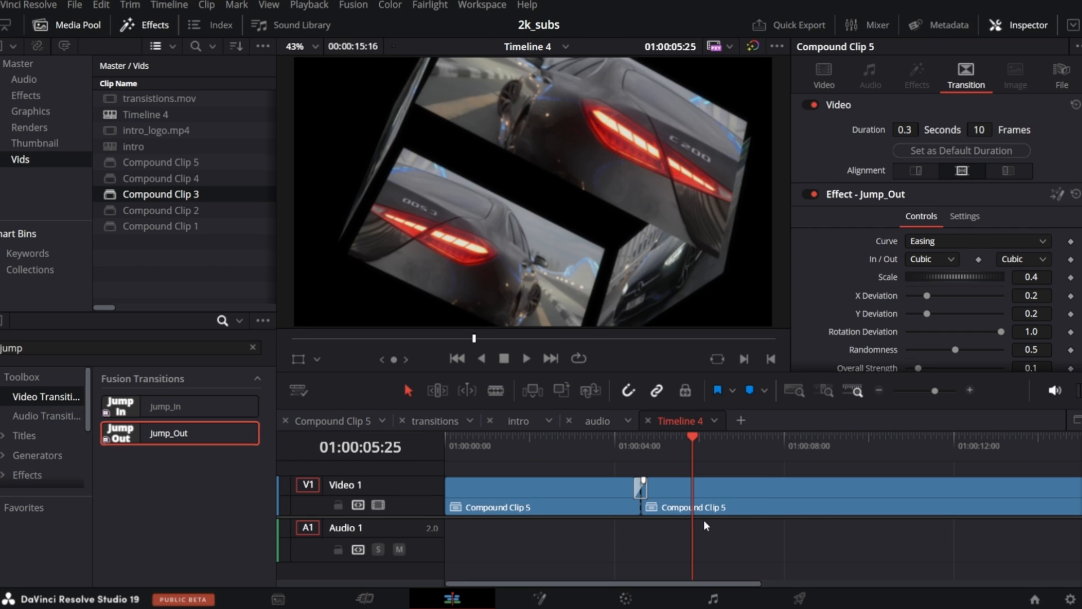
{"action": "mouse_move", "coordinate": [743, 577]}
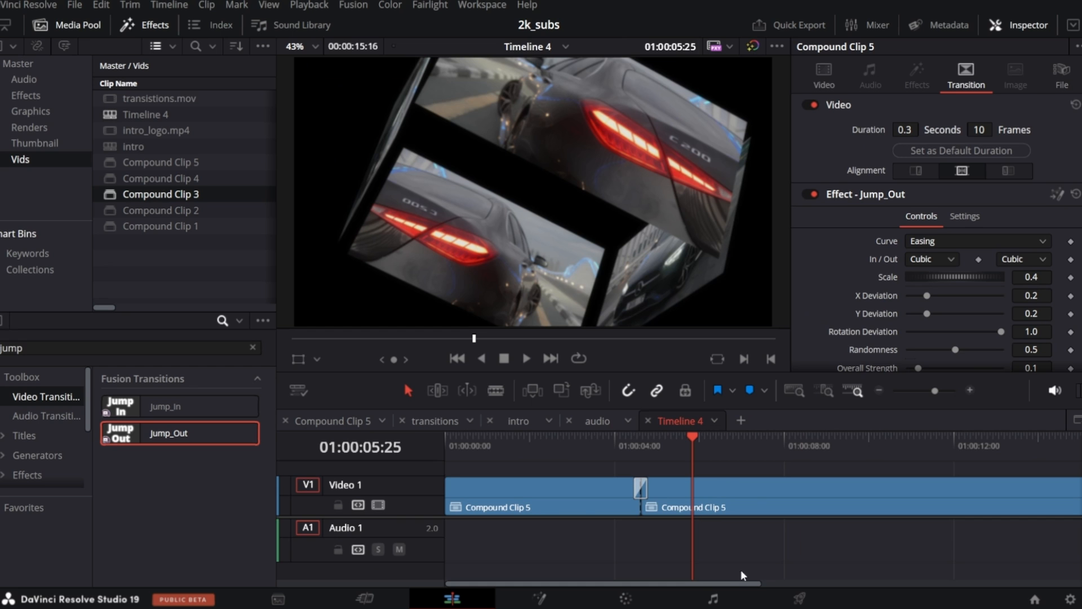
Play Timeline 4 from before the Jump_Out cut to see the updated cube animation
{"action": "left_click", "coordinate": [611, 457]}
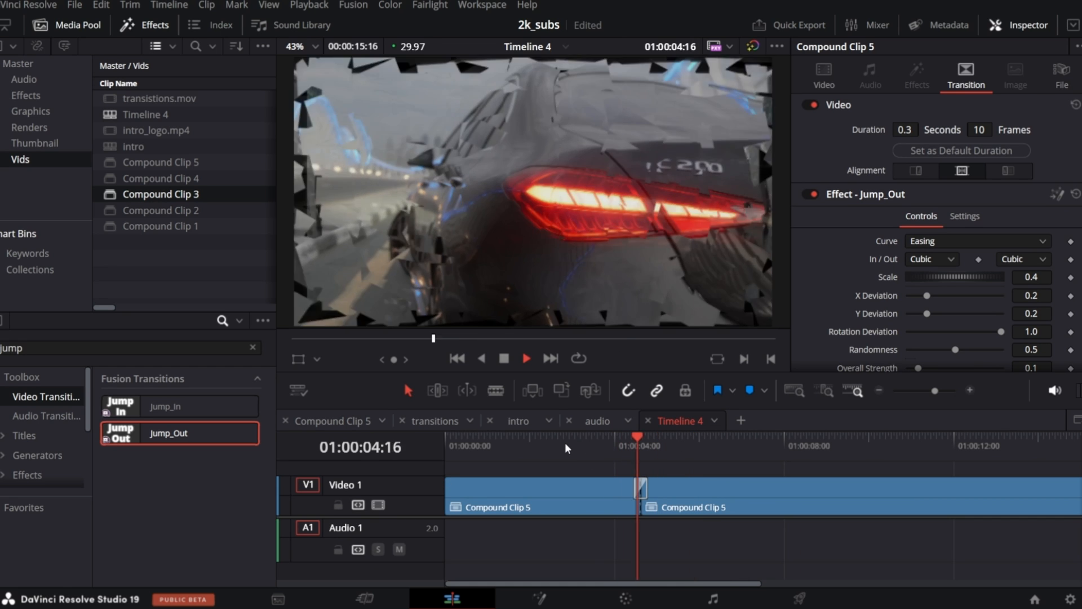
{"action": "left_click", "coordinate": [722, 448]}
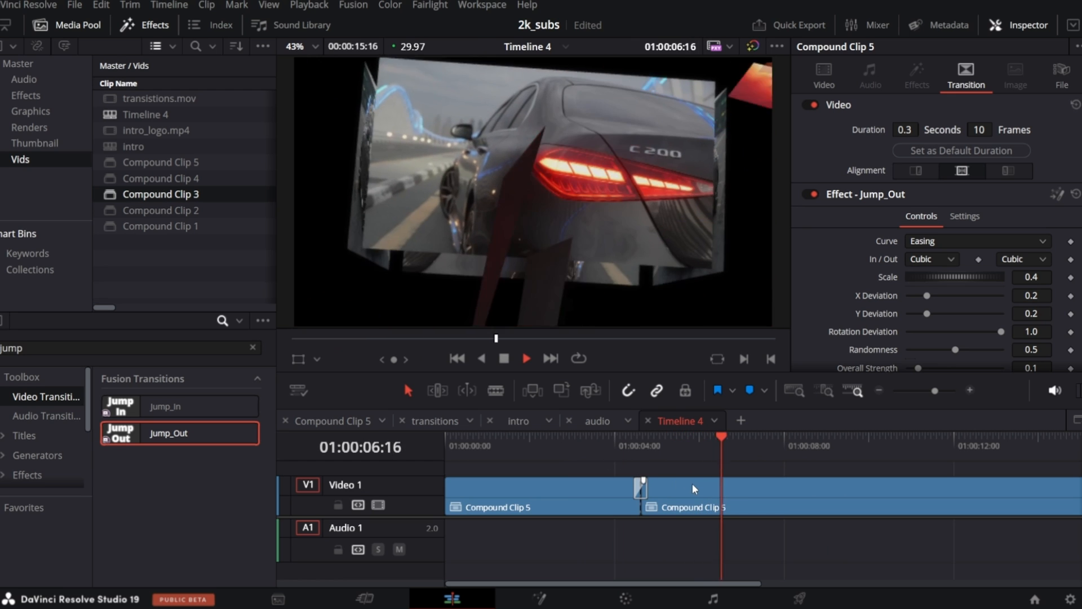